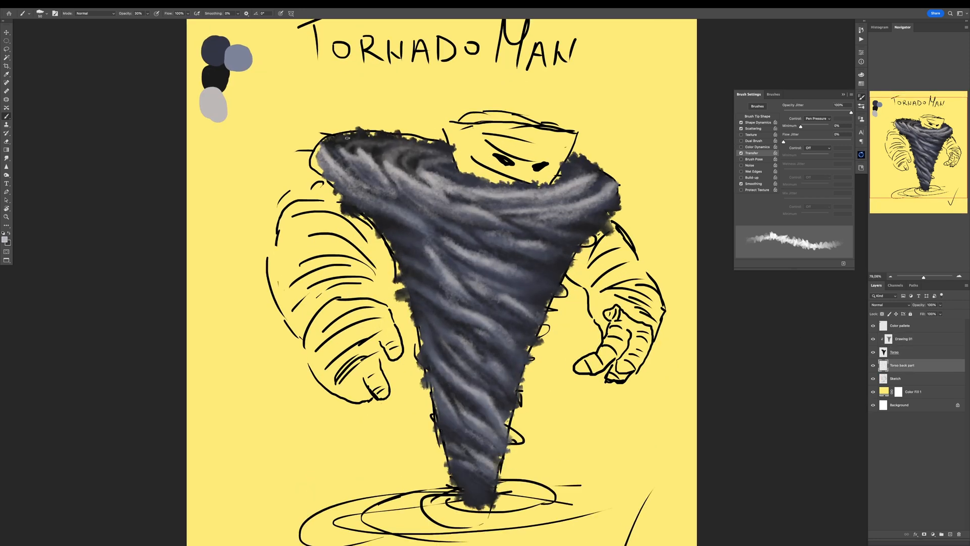
Step: Paint a grey swirl stroke across the tornado funnel over the yellow sketch
{"action": "left_click_drag", "start_coordinate": [321, 149], "coordinate": [446, 158]}
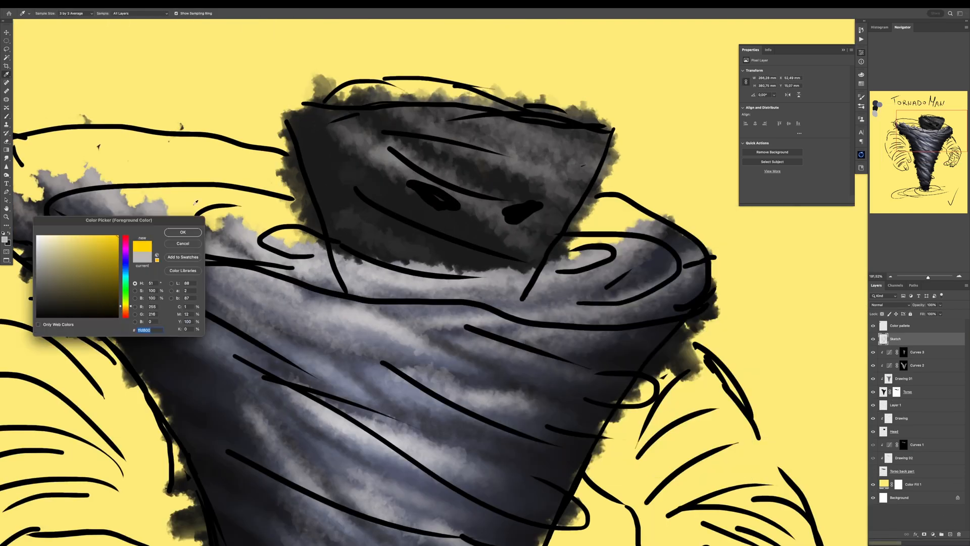
Step: Shade the tornado's head area with a darker grey stroke
{"action": "left_click", "coordinate": [183, 232]}
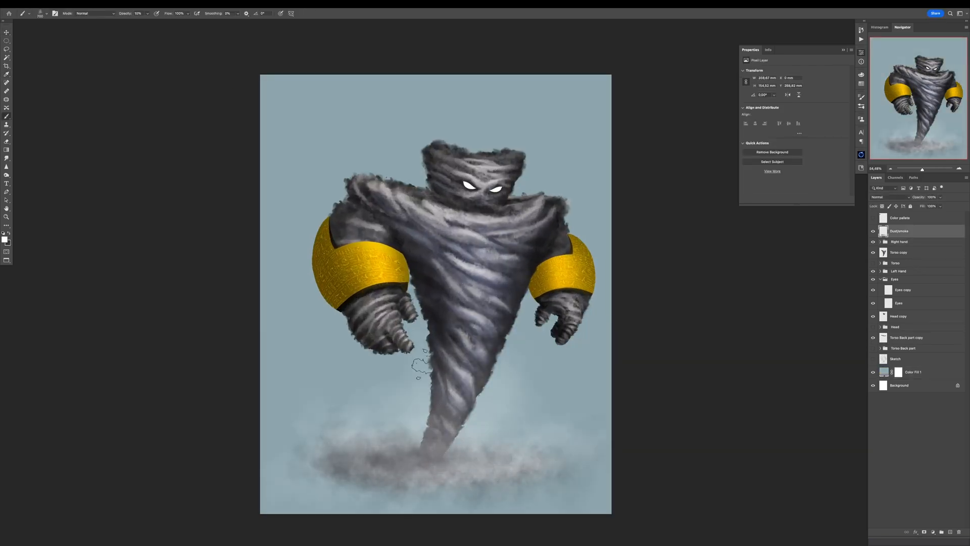
Step: Bring up options on the background Color Fill layer to darken it
{"action": "right_click", "coordinate": [436, 410]}
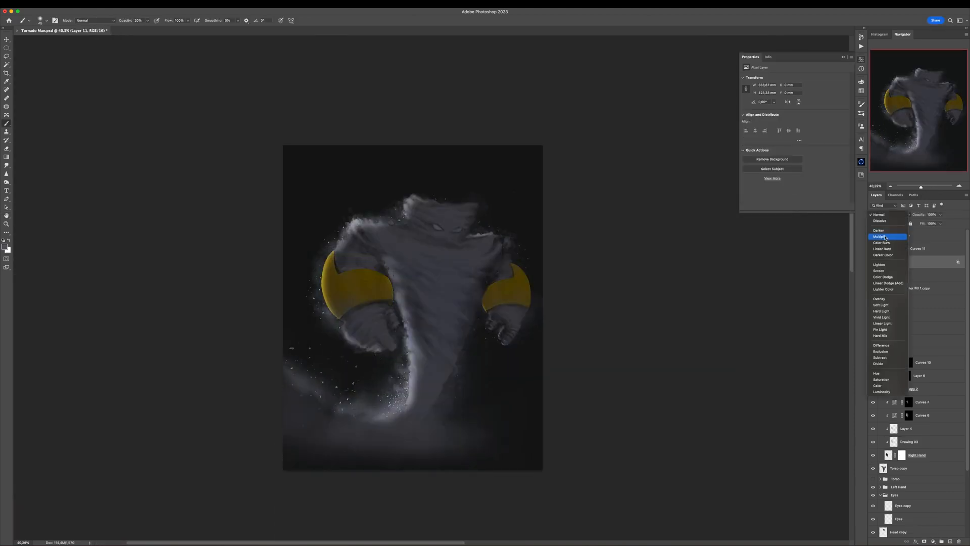
Step: Recolour the Color Fill backdrop to a near-black tone and confirm it
{"action": "left_click", "coordinate": [880, 236]}
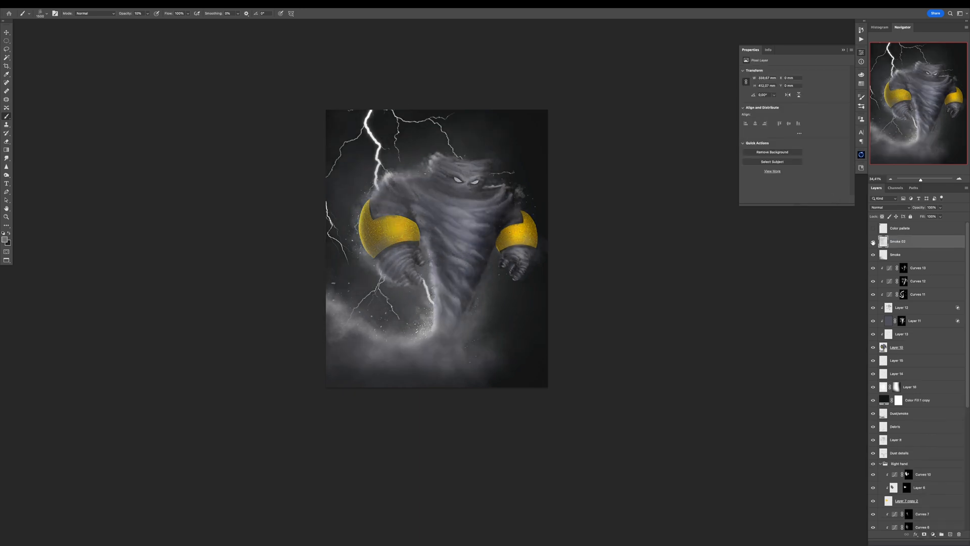
{"action": "double_click", "coordinate": [883, 401]}
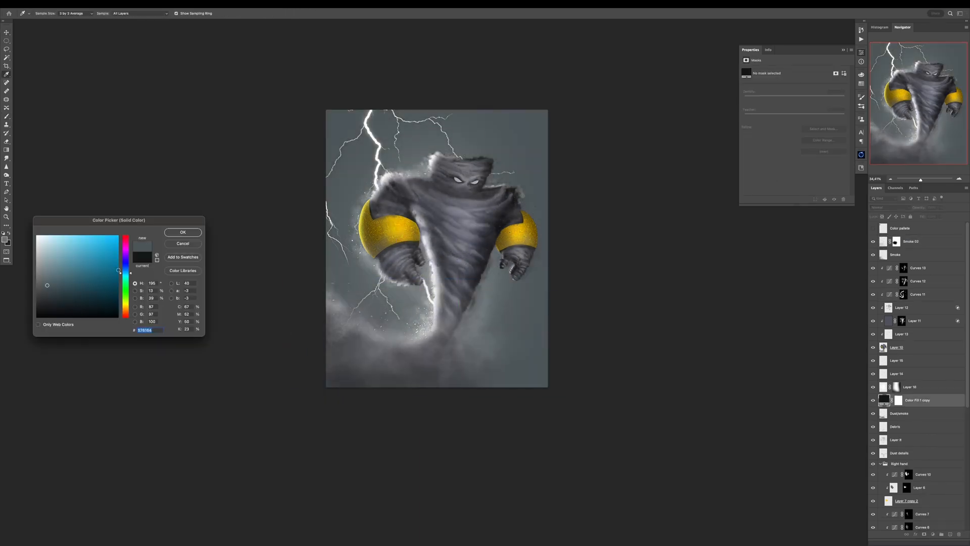
{"action": "left_click", "coordinate": [43, 302]}
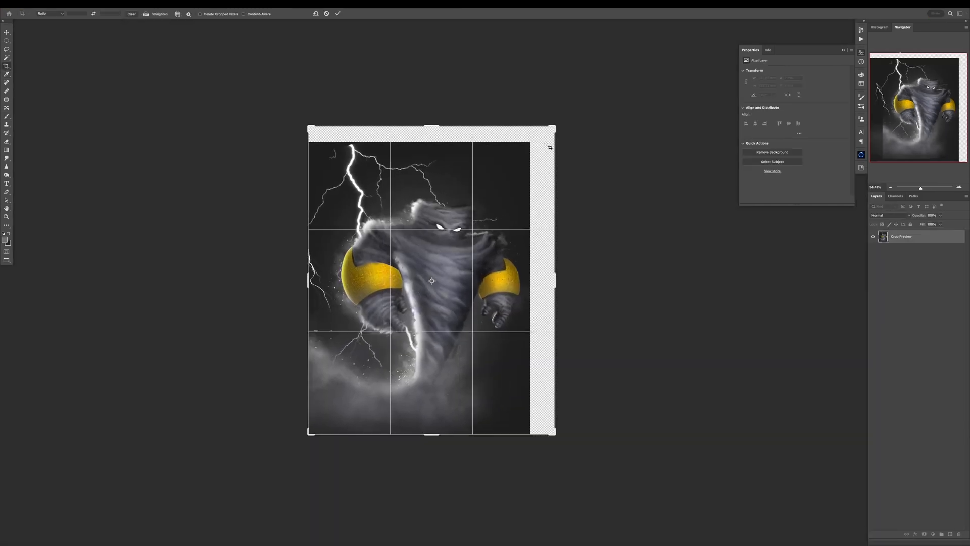
Step: Commit the wider crop framing of the flattened artwork
{"action": "left_click", "coordinate": [337, 13]}
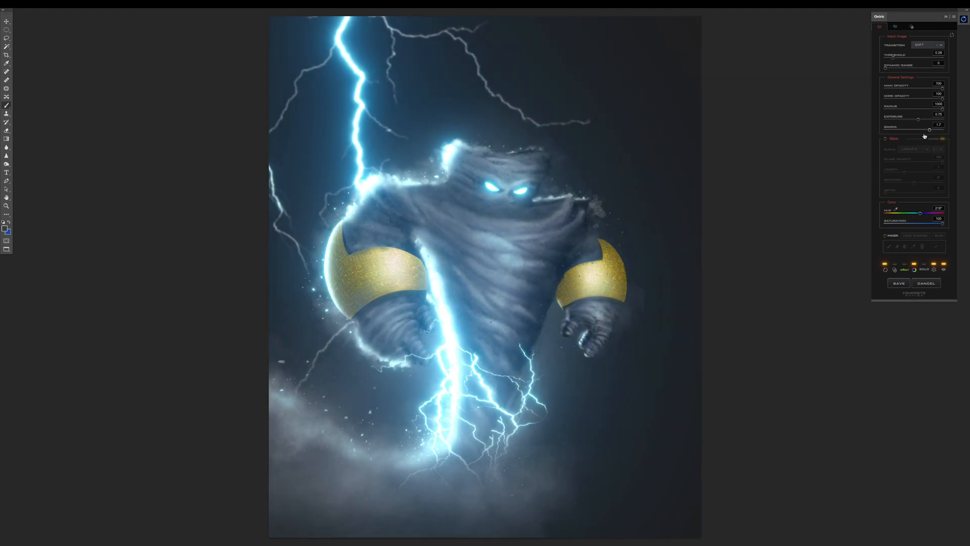
Step: Apply the blue glow, then the Camera Raw grading with raised Contrast, Texture and Clarity
{"action": "left_click", "coordinate": [900, 283]}
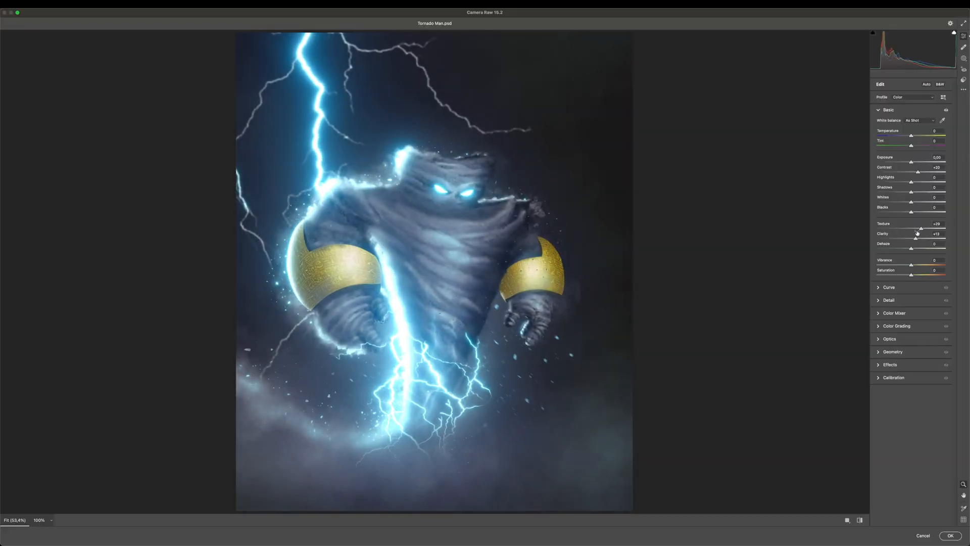
{"action": "left_click", "coordinate": [951, 536]}
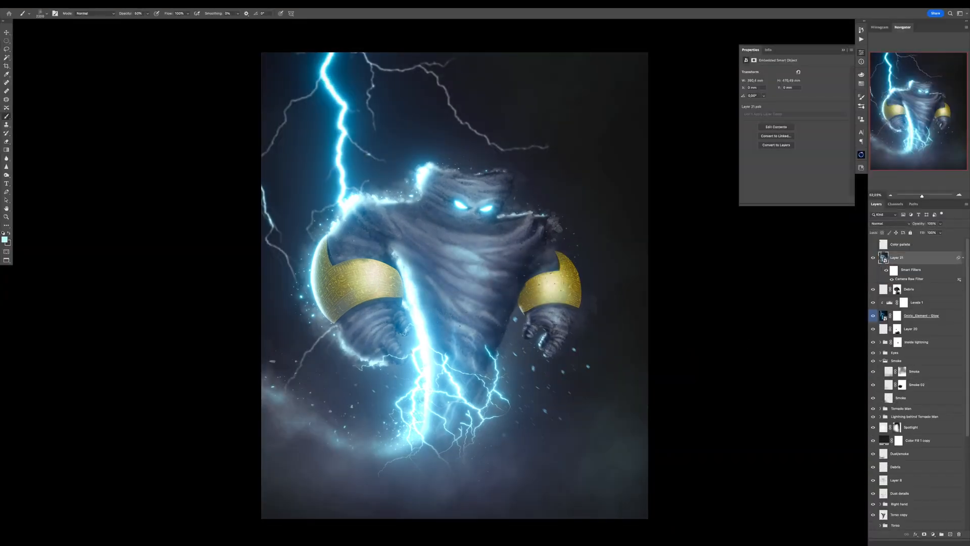